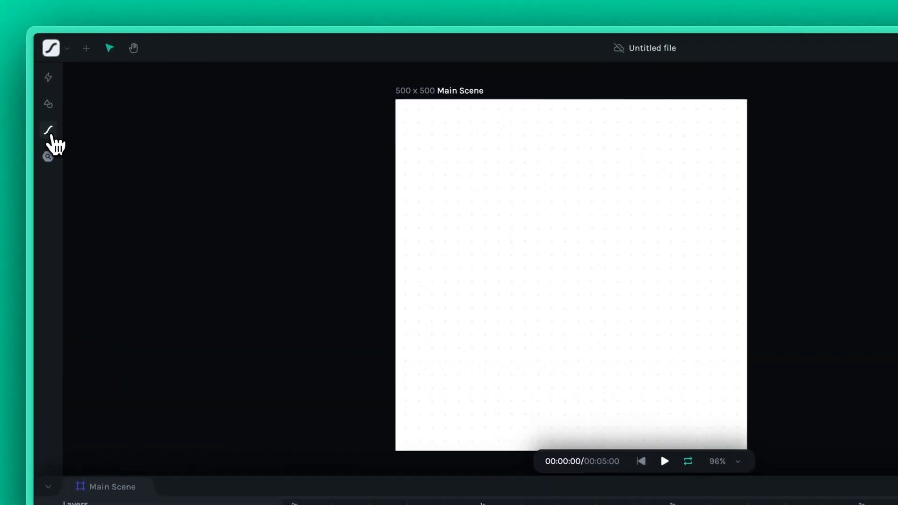
Step: Show the free Lottie Library panel and browse its Featured animations
left_click(48, 130)
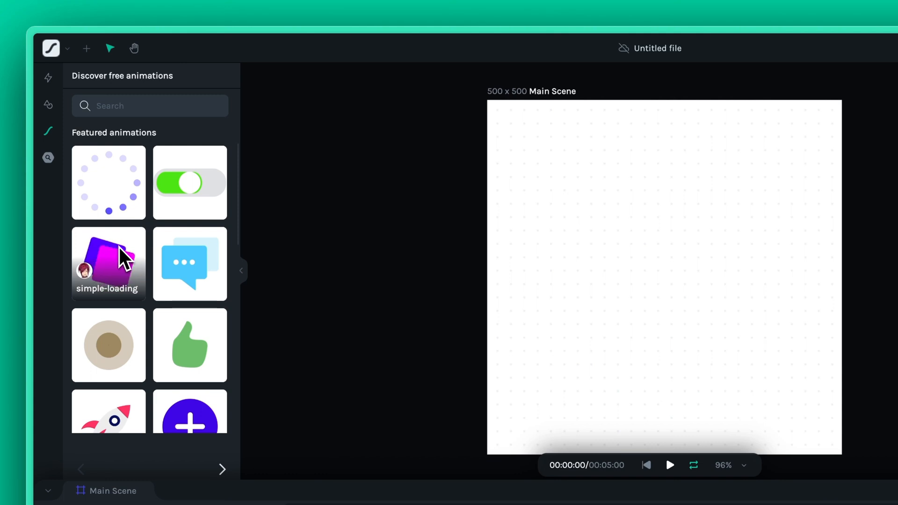
scroll("down", 3)
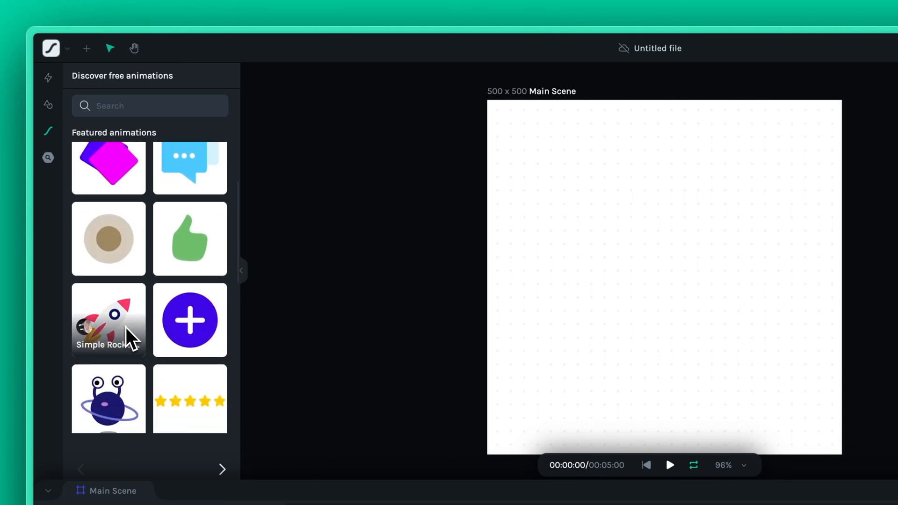
mouse_move(213, 326)
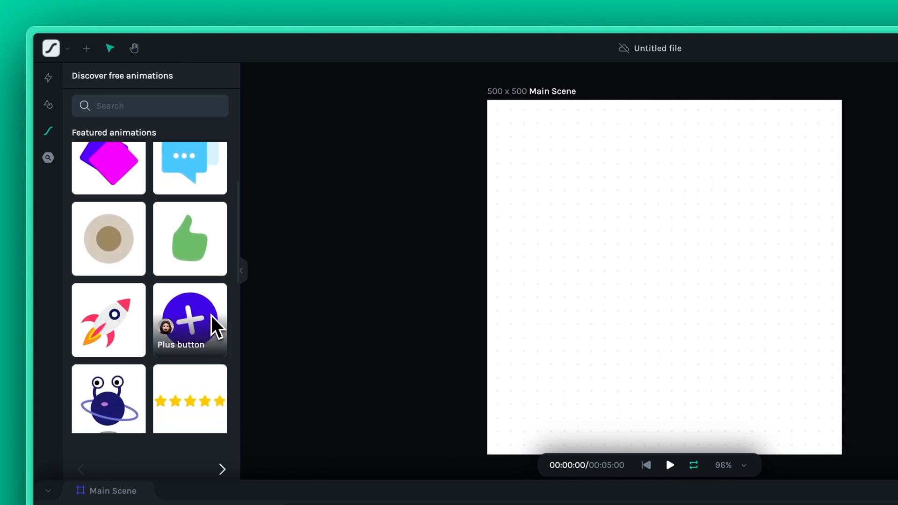
Step: Search the library for 'Buttons' and hover a button animation result
left_click(149, 105)
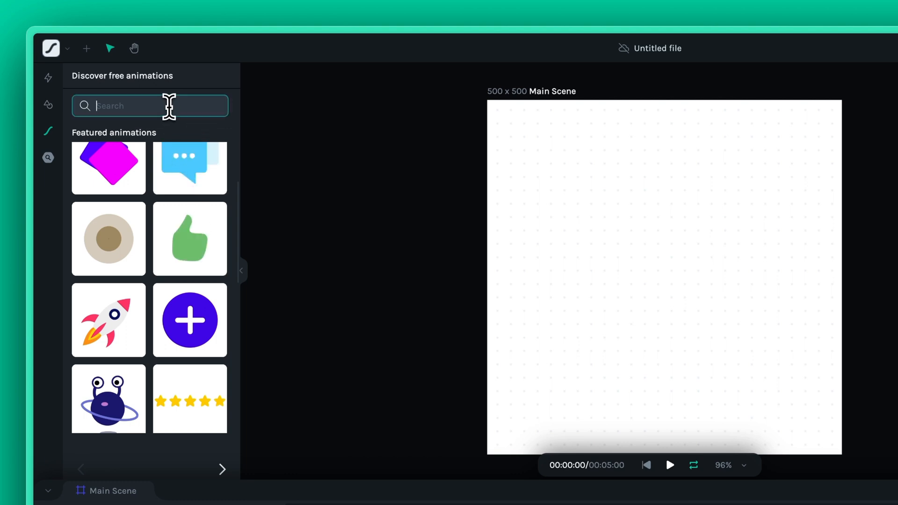
type("Buttons")
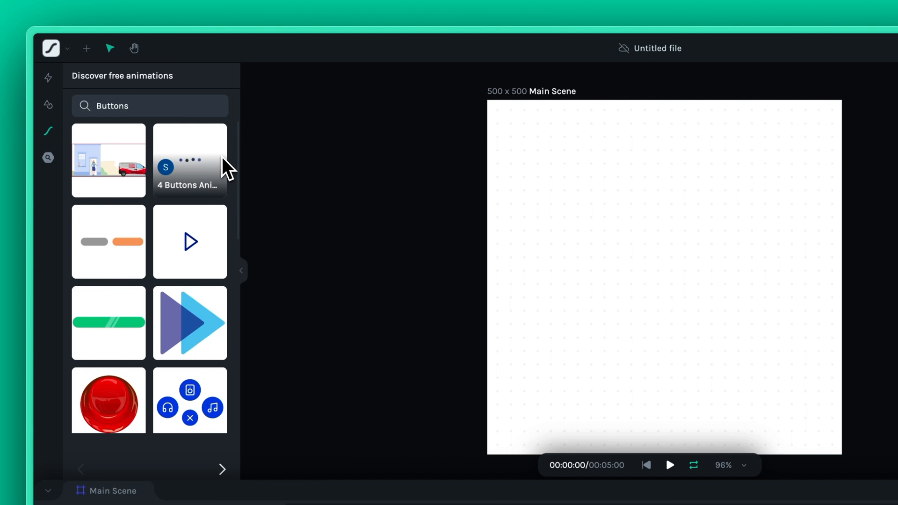
mouse_move(221, 237)
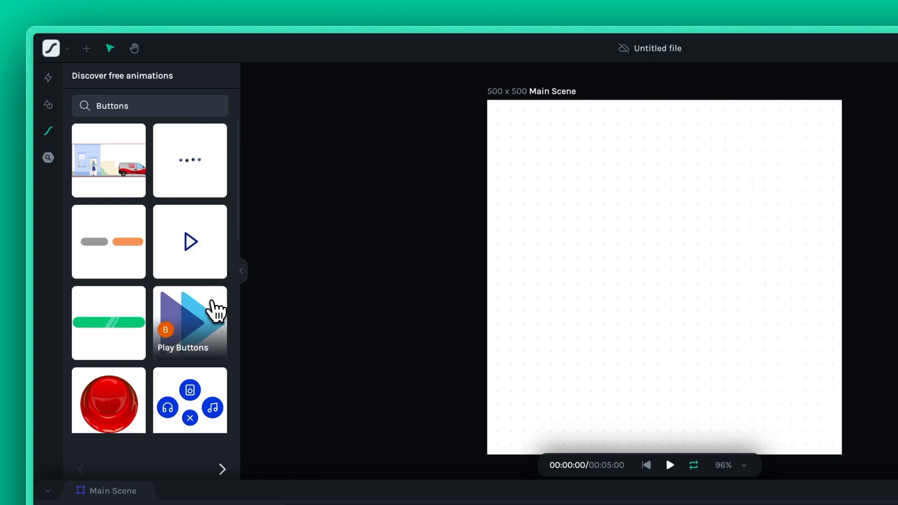
left_click(190, 323)
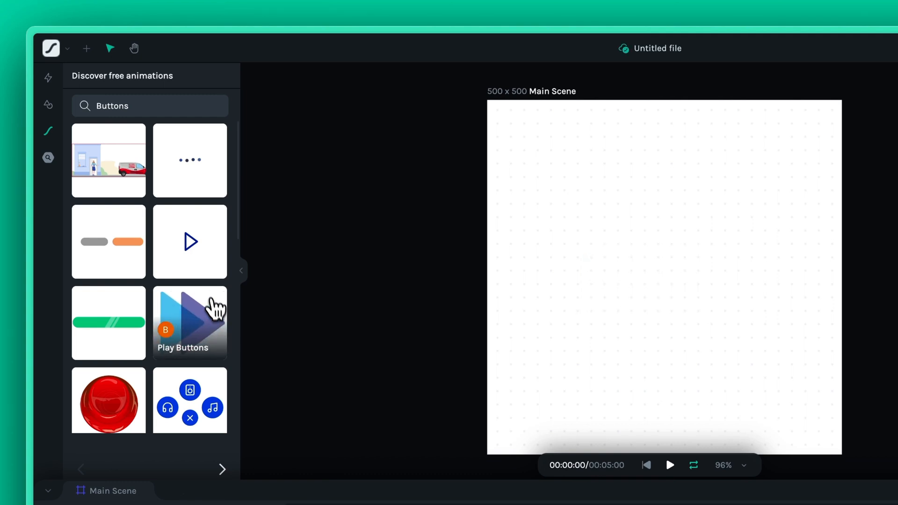
Step: Search the library for 'Loader' and scroll through the loader results
type("Loader")
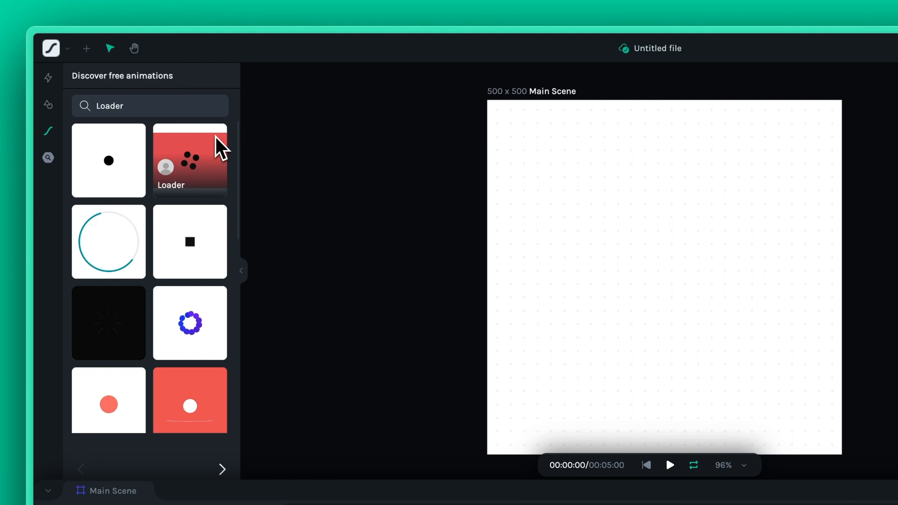
mouse_move(190, 322)
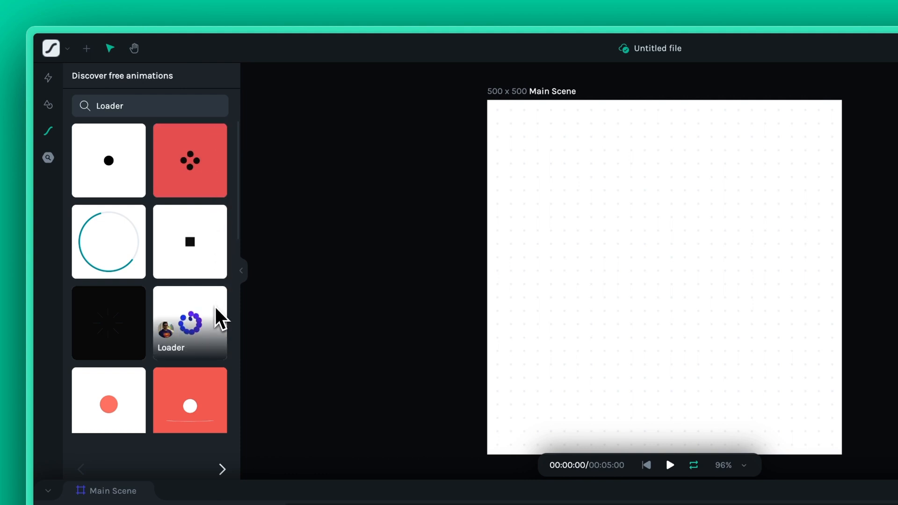
scroll("down", 3)
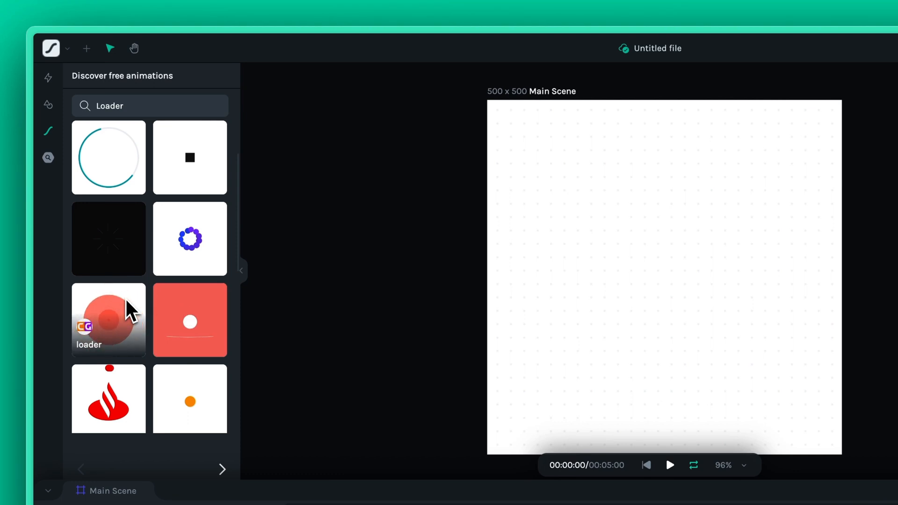
scroll("down", 3)
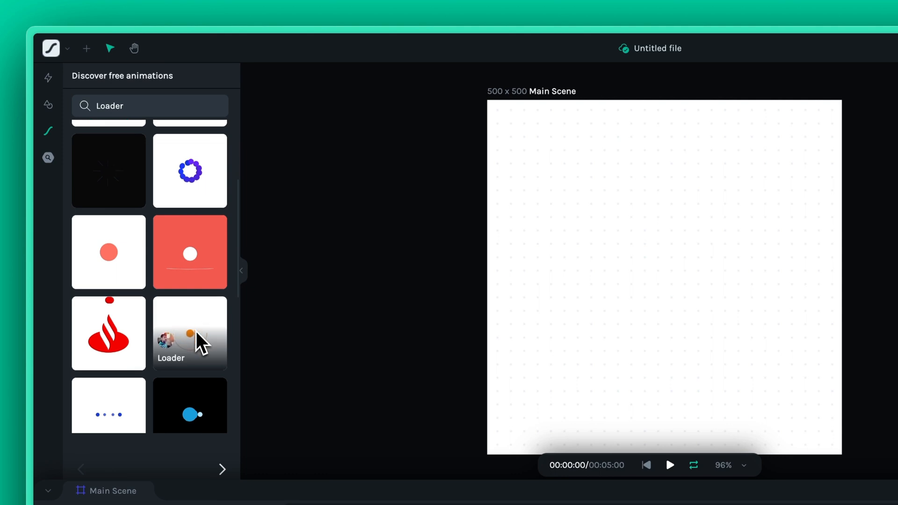
scroll("down", 3)
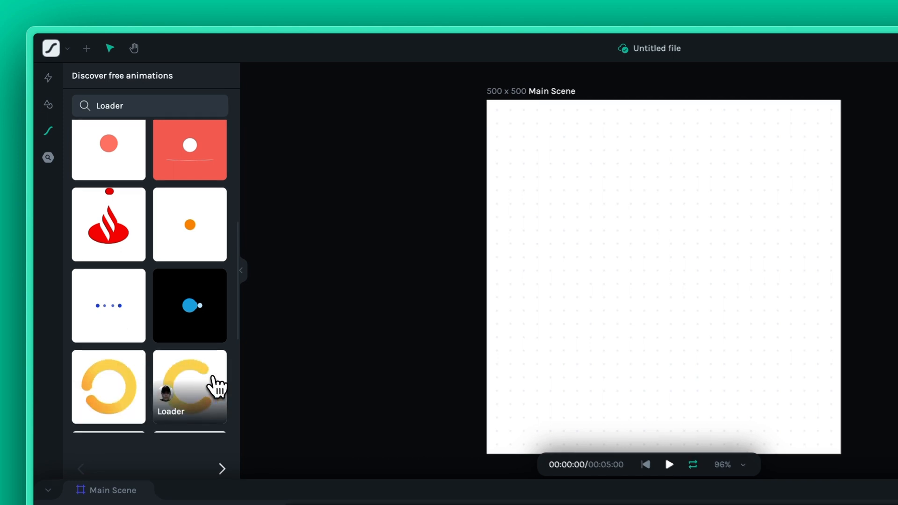
left_click(189, 386)
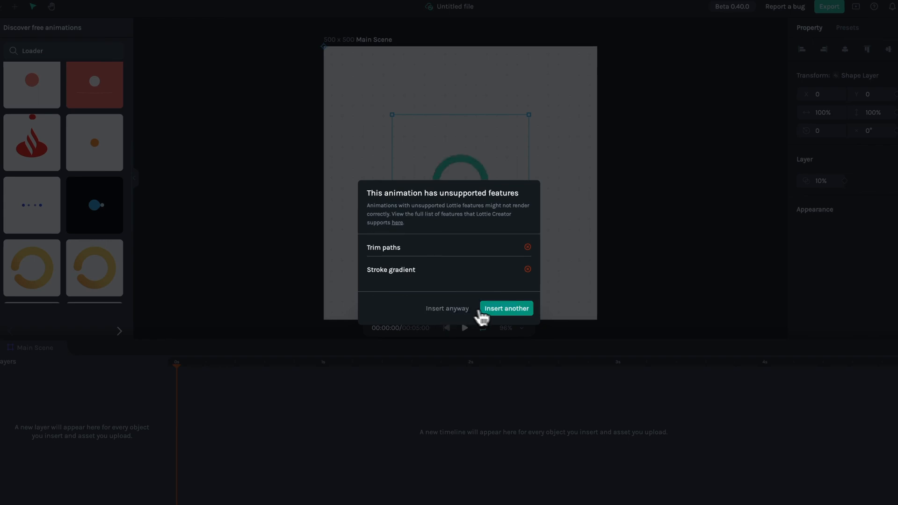
left_click(506, 307)
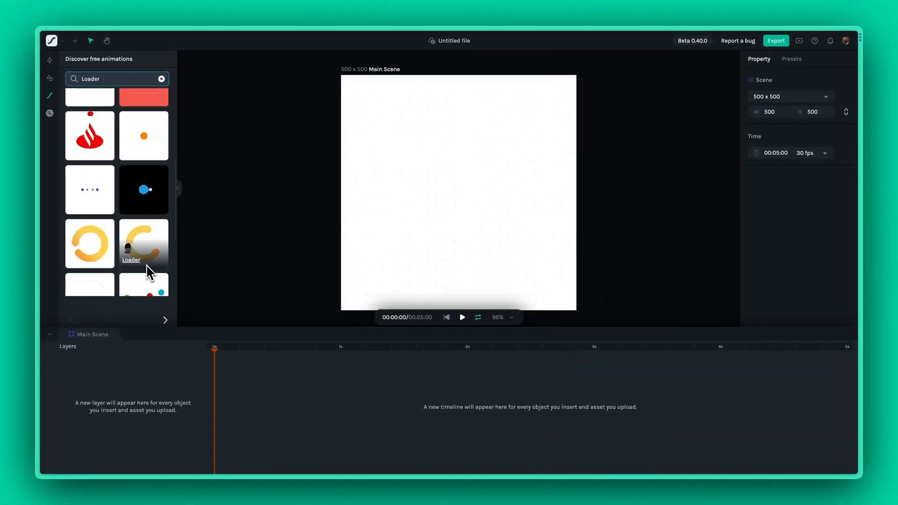
scroll("down", 3)
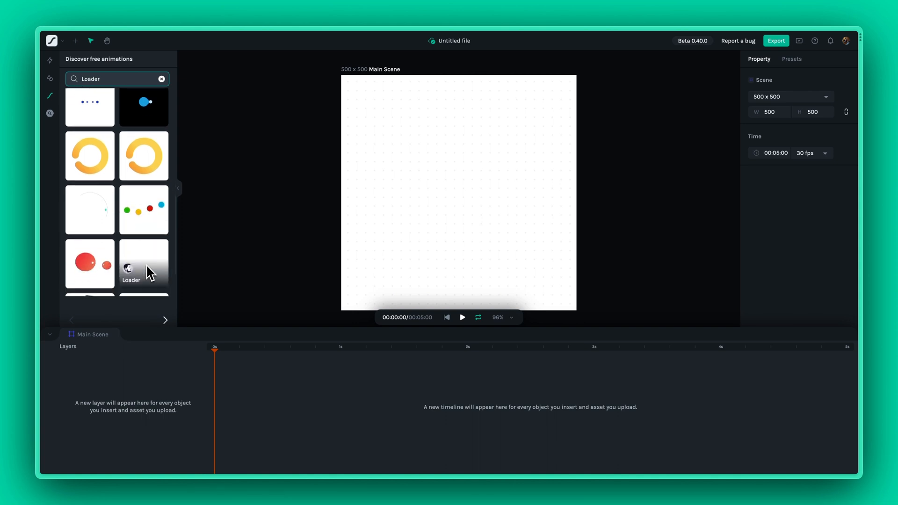
scroll("down", 3)
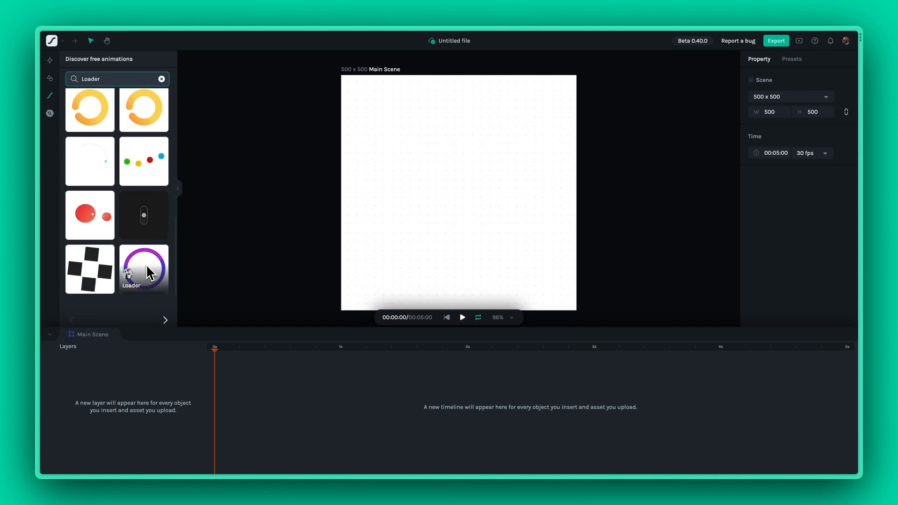
Step: Insert the four-squares Loader as a nested scene, play it, and test it in the web player
left_click(143, 270)
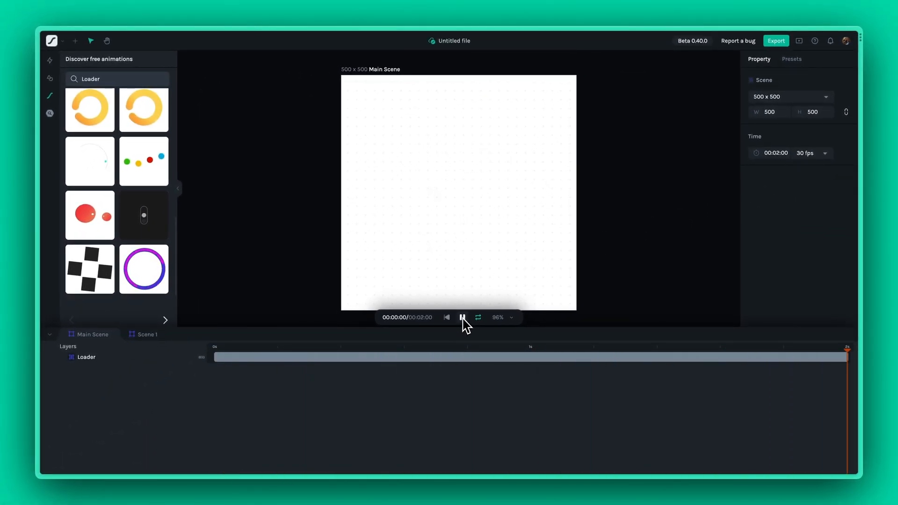
left_click(462, 317)
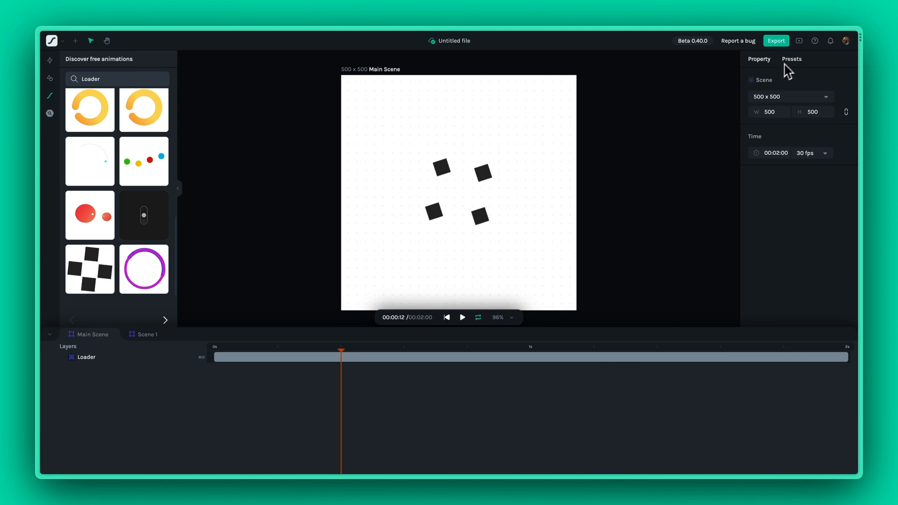
left_click(799, 40)
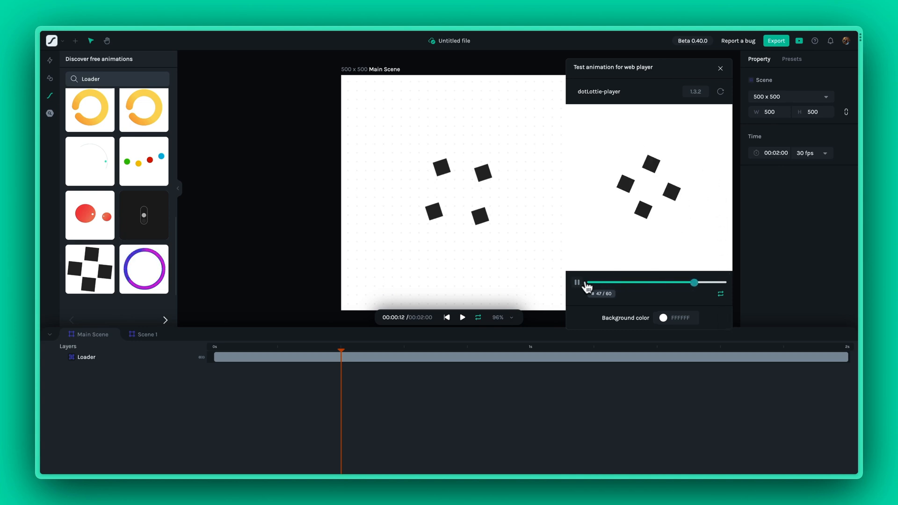
Step: Pause the web player test playback before editing the nested loader scene
left_click(721, 68)
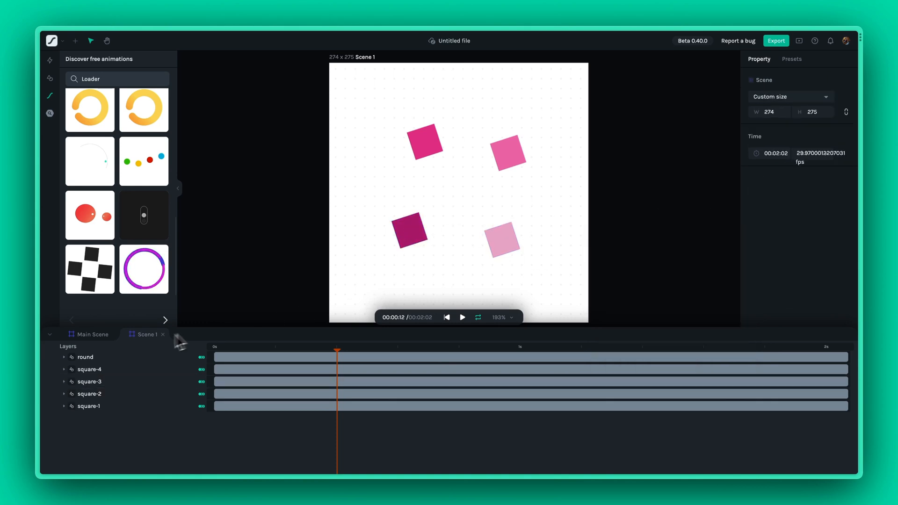
Step: Switch back to the Main Scene and play it to preview the pink loader
left_click(91, 334)
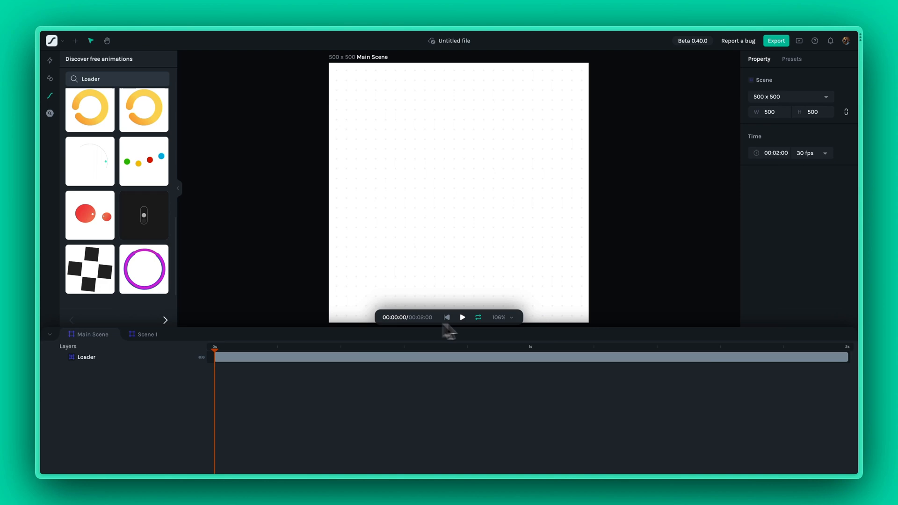
left_click(461, 317)
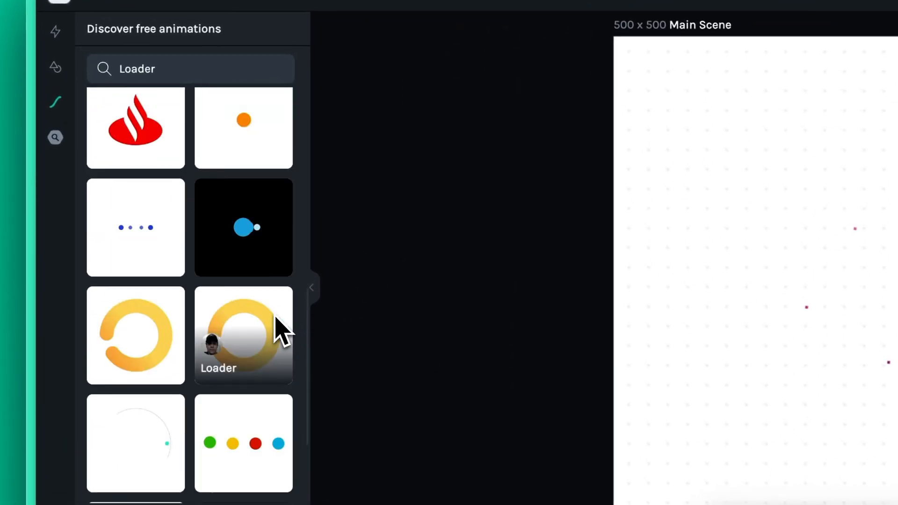
Step: Scroll through the Featured animations list in the cleared library
scroll("down", 3)
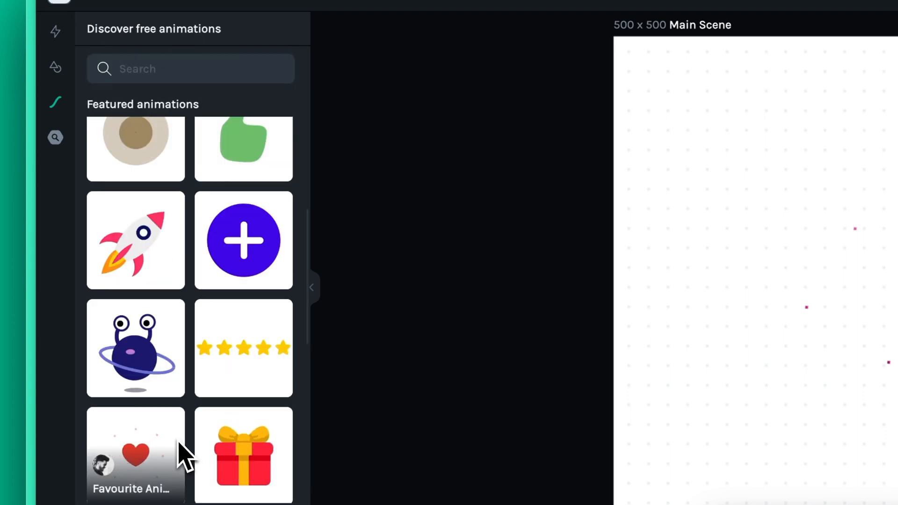
scroll("down", 3)
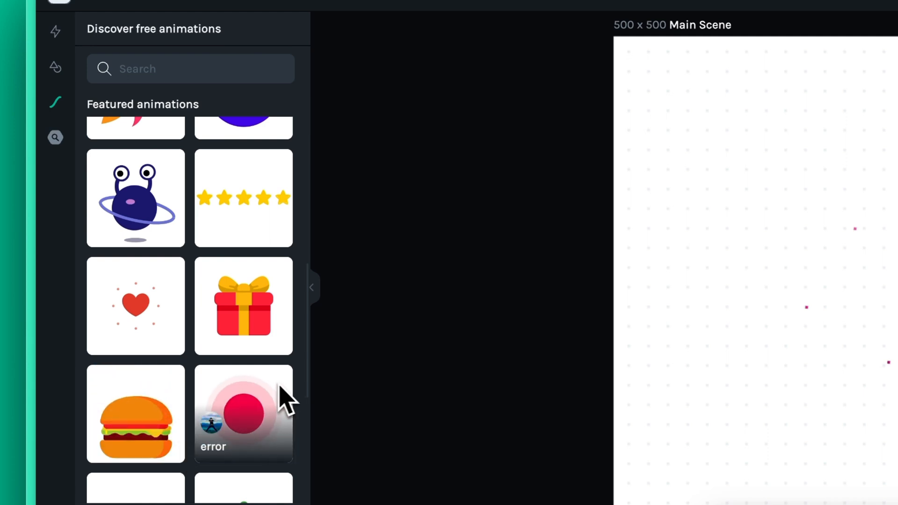
scroll("down", 3)
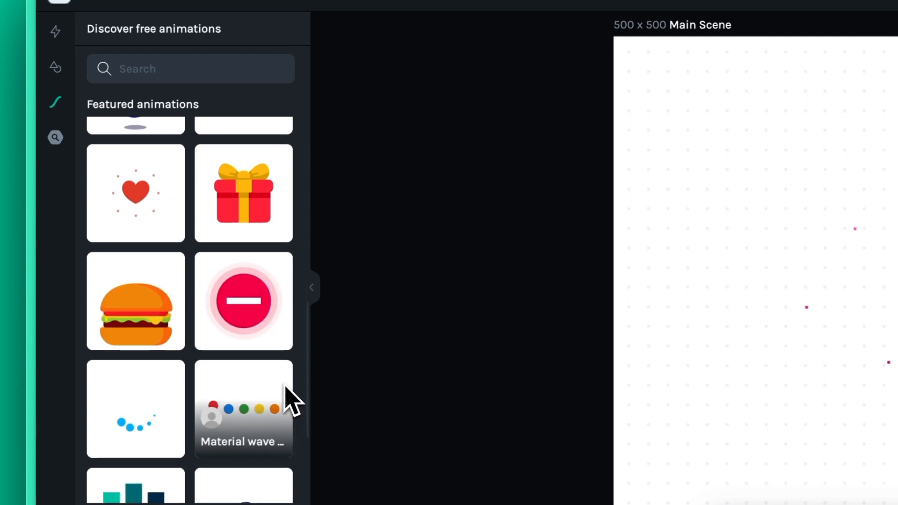